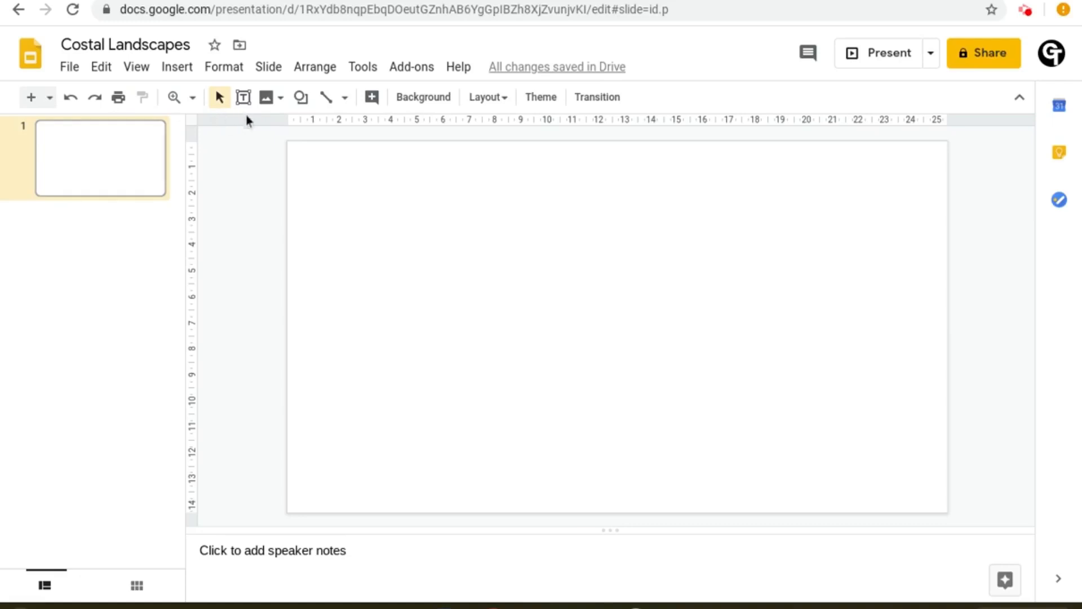
mouse_move(297, 117)
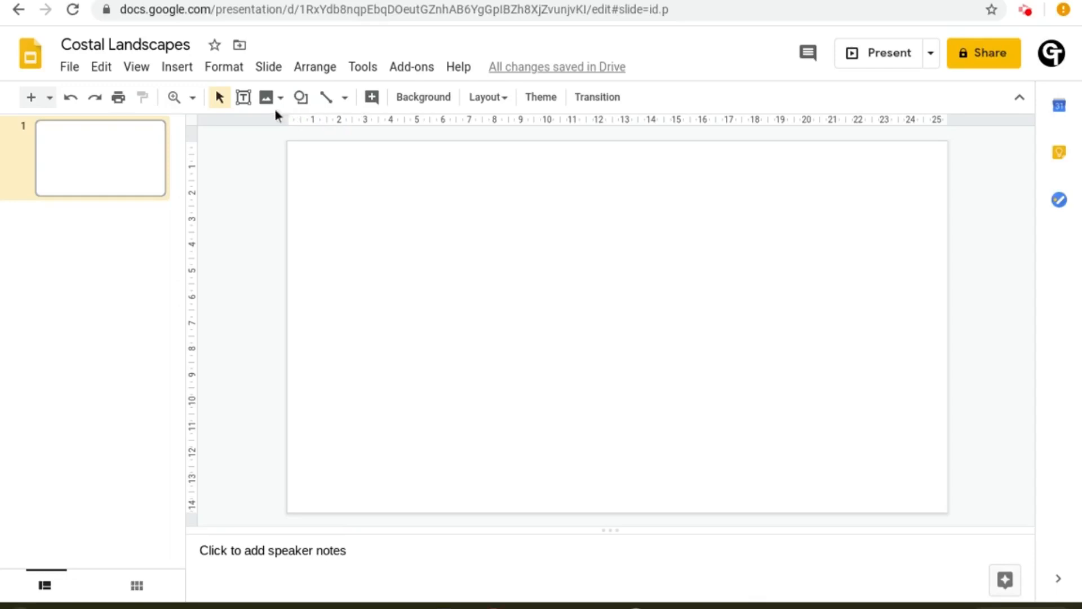
mouse_move(266, 97)
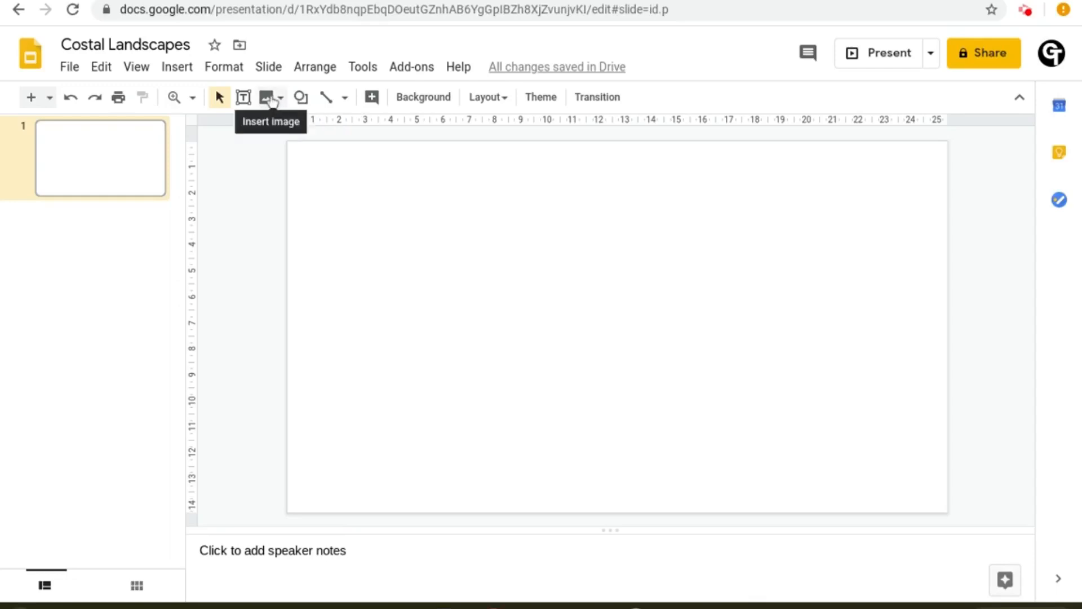
Step: Show the Insert image source options on the blank slide
left_click(266, 97)
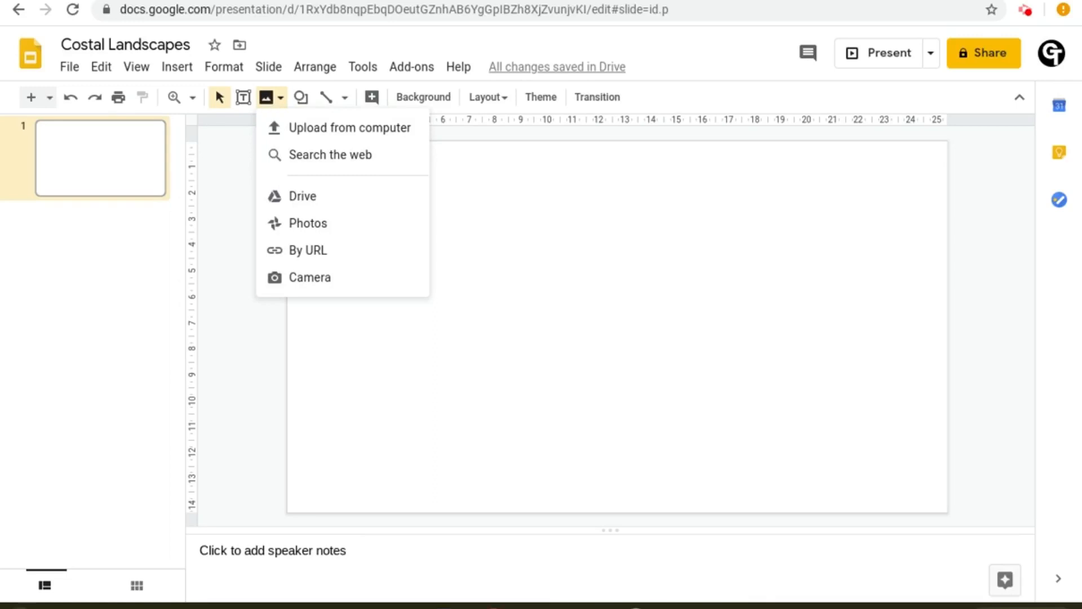
mouse_move(302, 140)
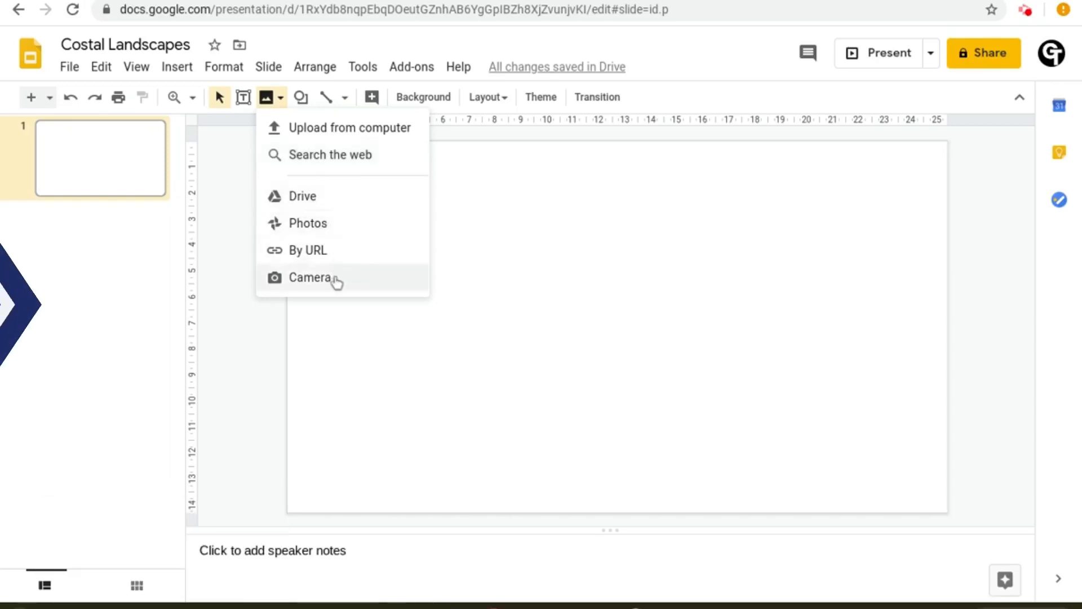
mouse_move(351, 136)
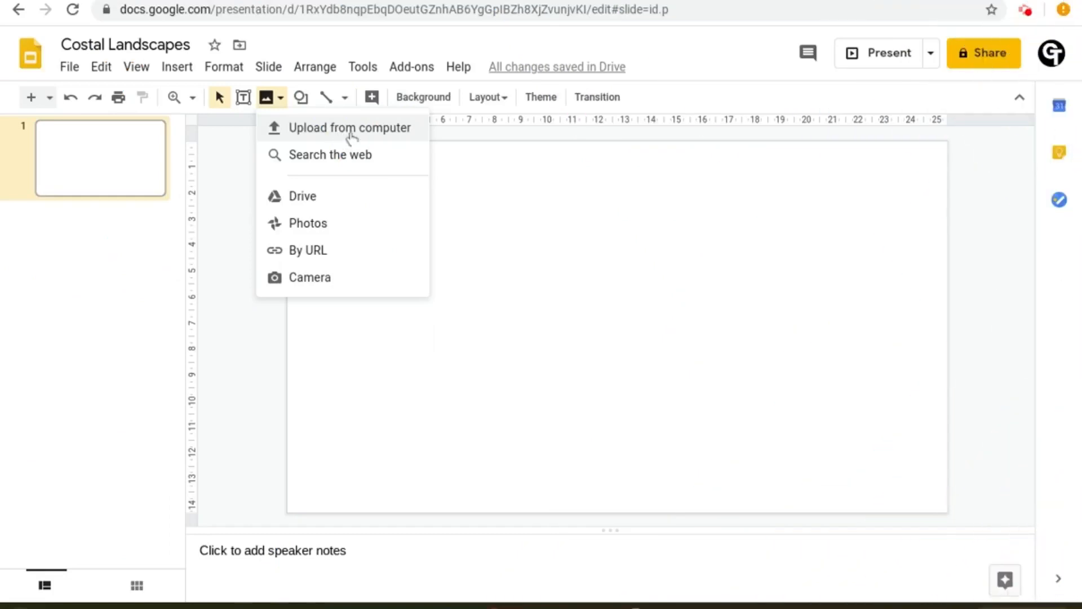
mouse_move(331, 139)
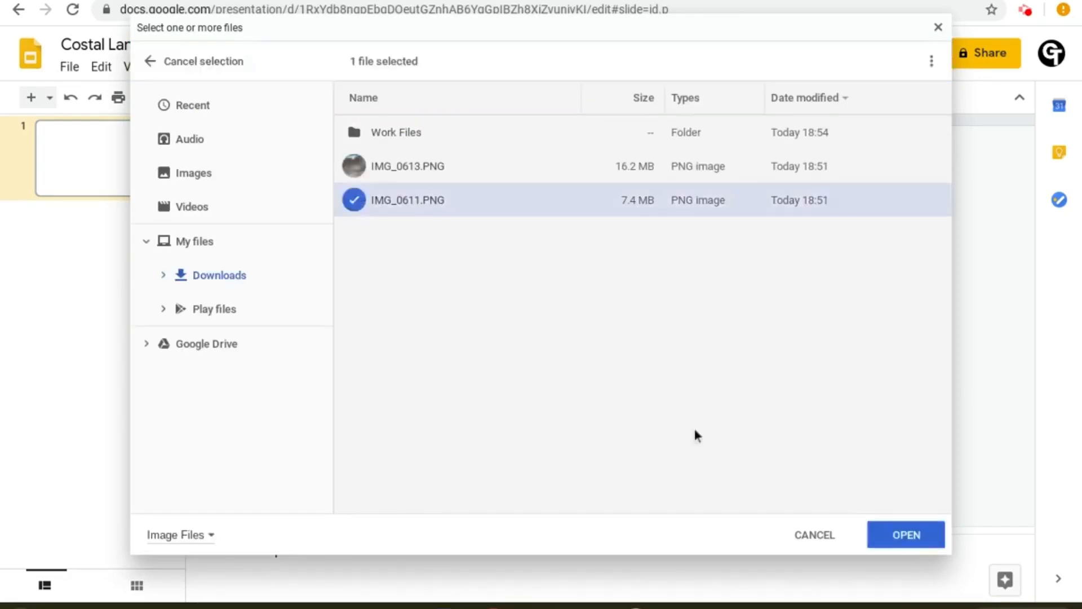
Step: Upload IMG_0611.PNG, the turquoise sea photo, onto the slide
left_click(906, 534)
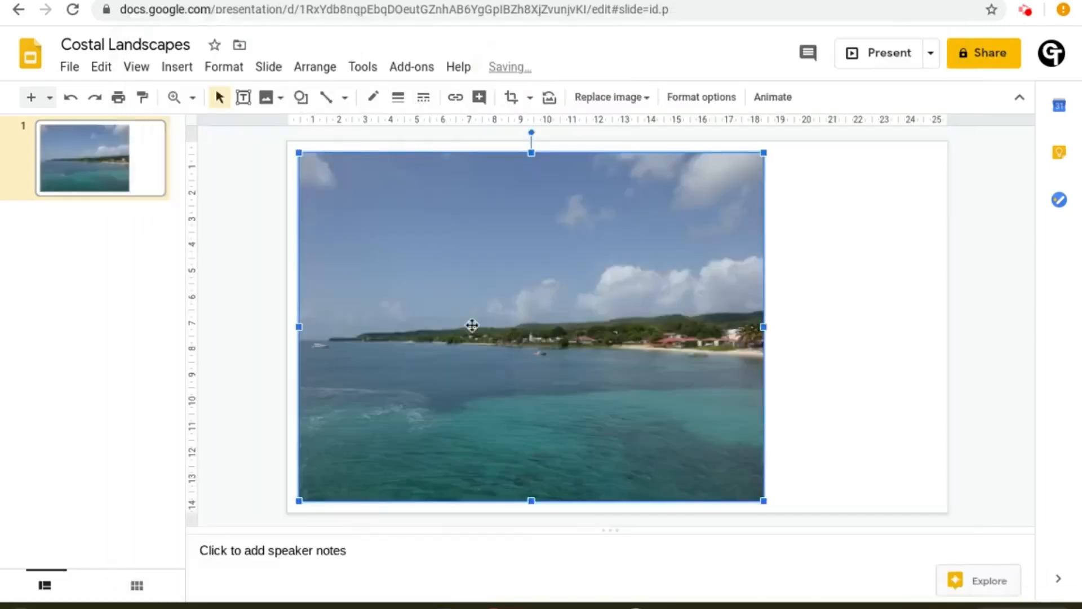
mouse_move(478, 293)
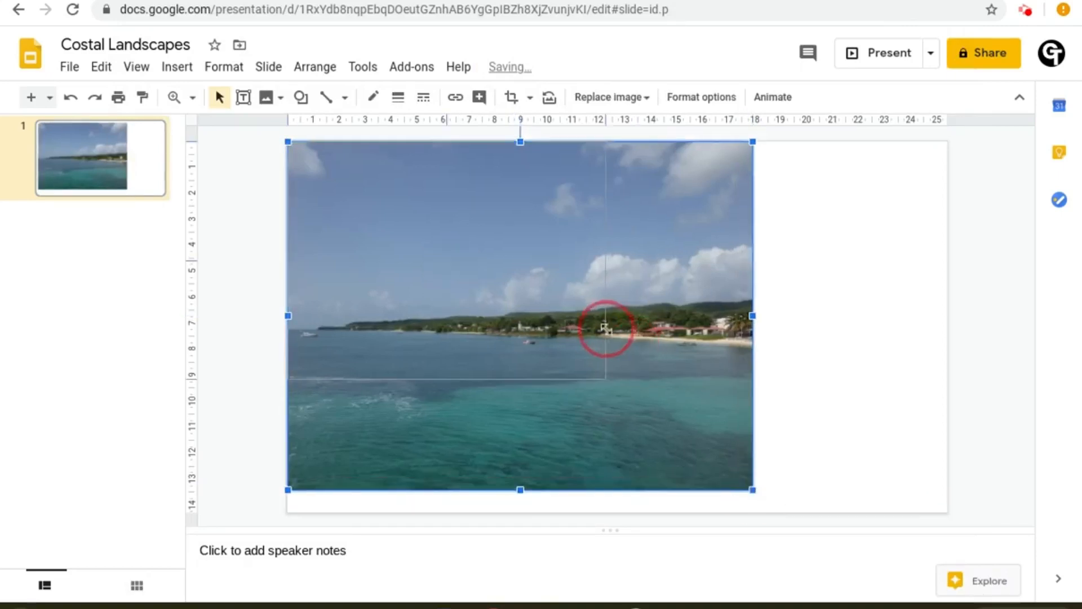
Step: Web-search 'Landscapes' and insert the sunset lake image, then reopen image options
left_click(265, 97)
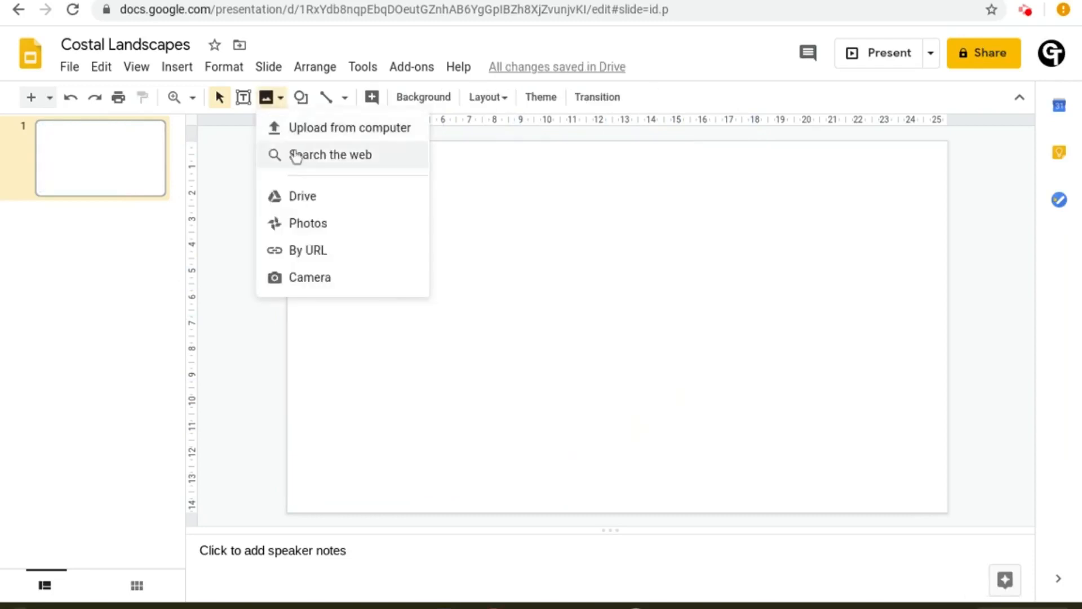
left_click(330, 155)
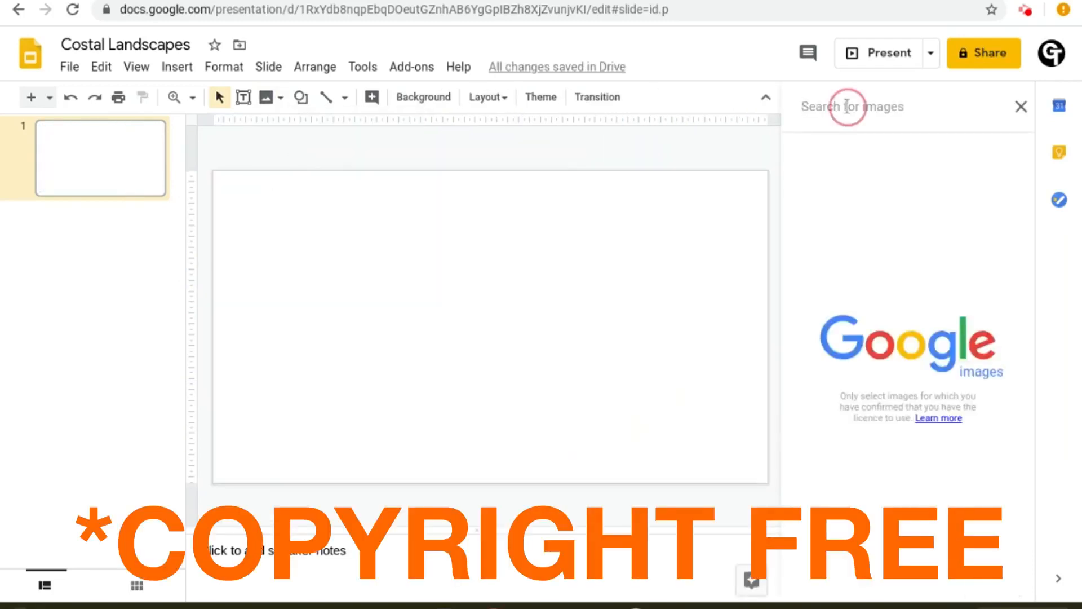
type("Landscapes")
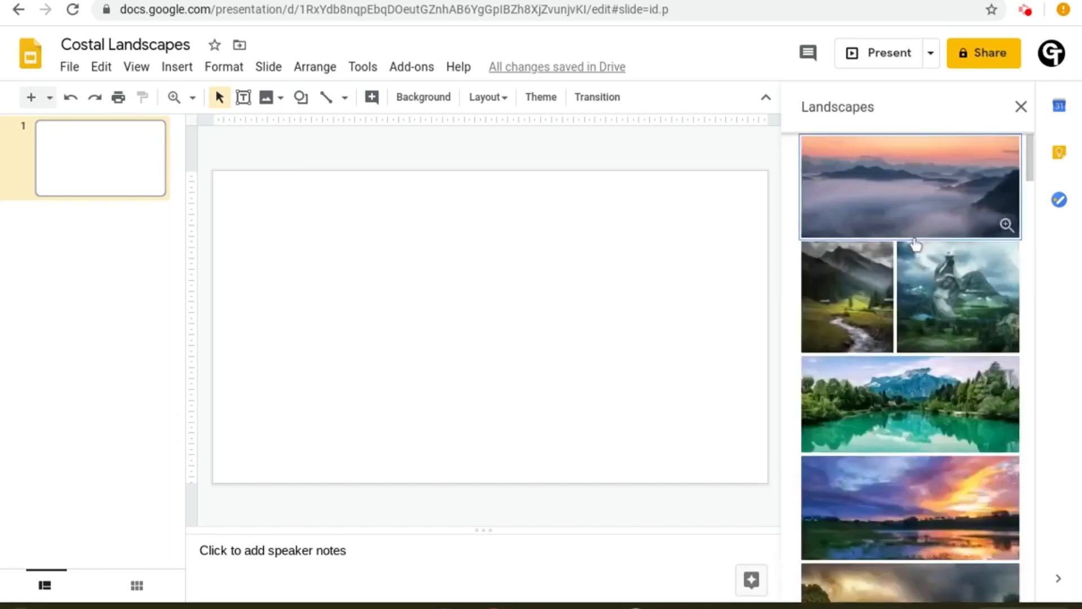
scroll("down", 3)
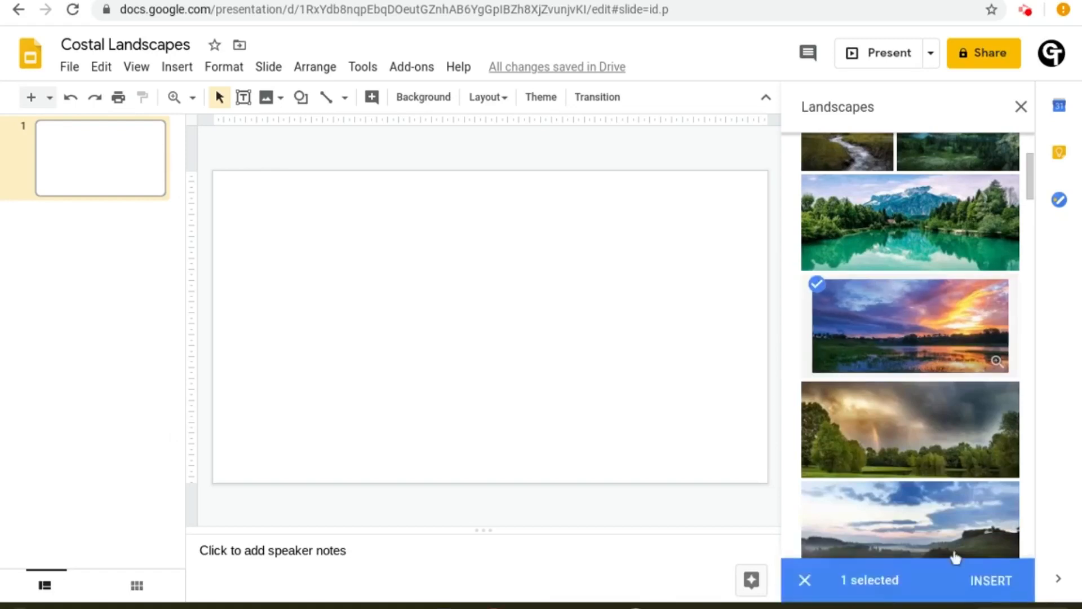
left_click(990, 580)
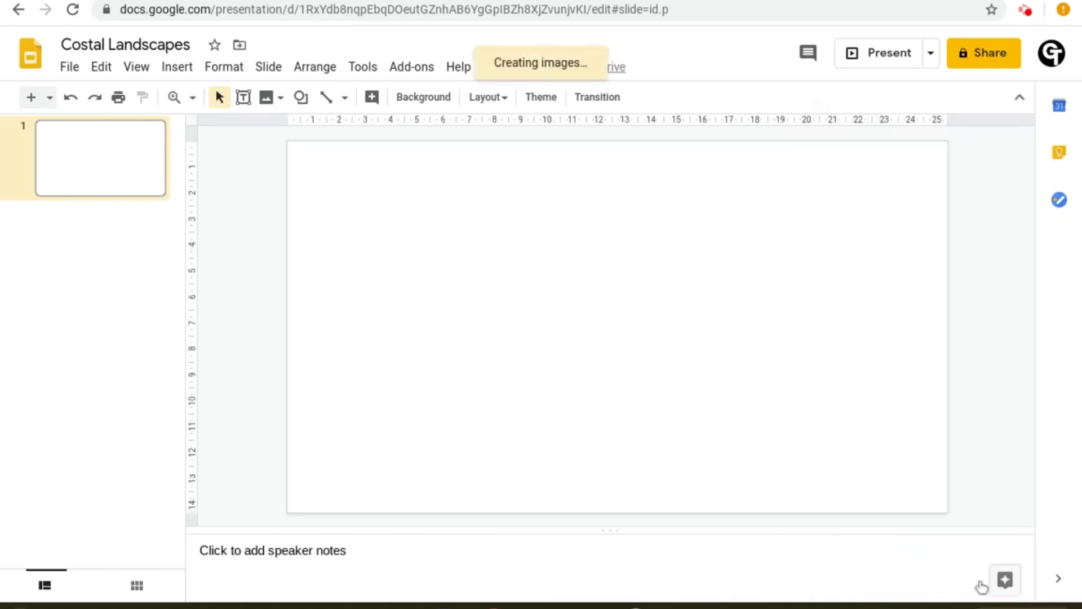
left_click(264, 98)
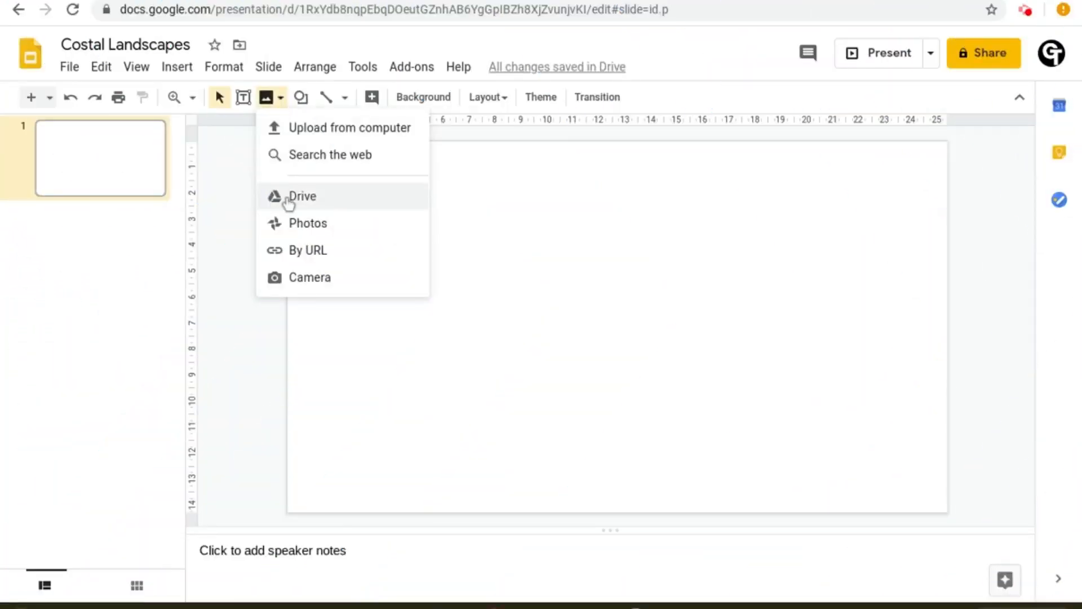
Step: Insert today's rocky coastline image from Google Drive
left_click(302, 197)
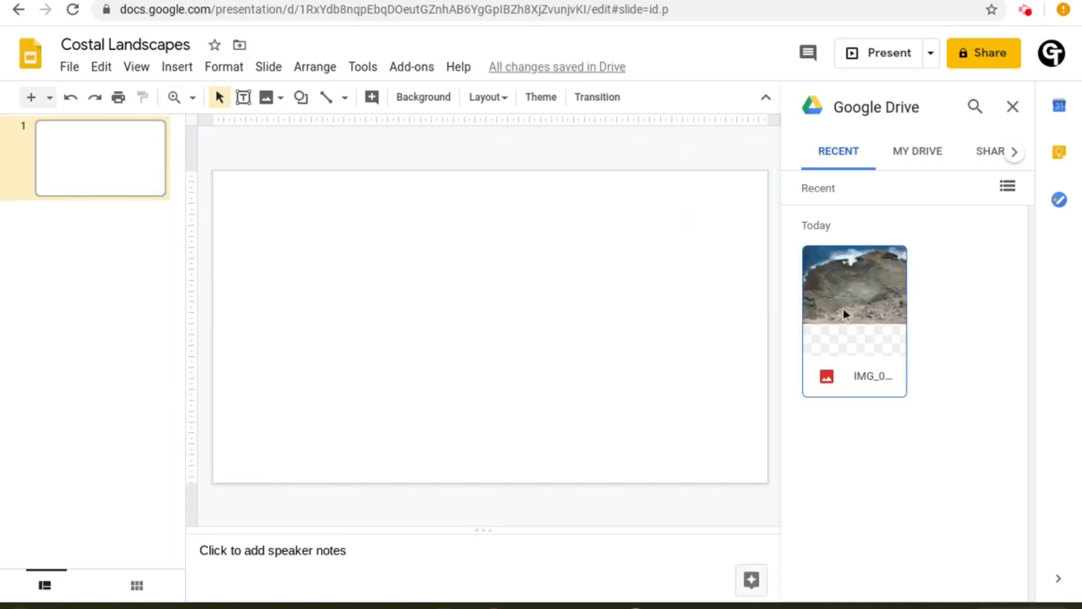
left_click(854, 318)
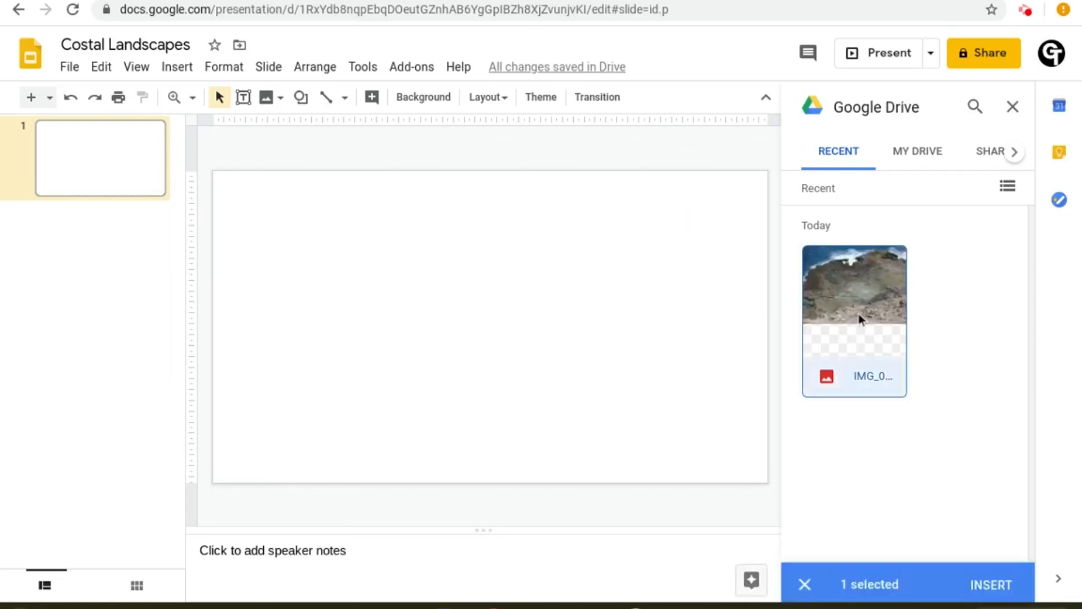
mouse_move(981, 586)
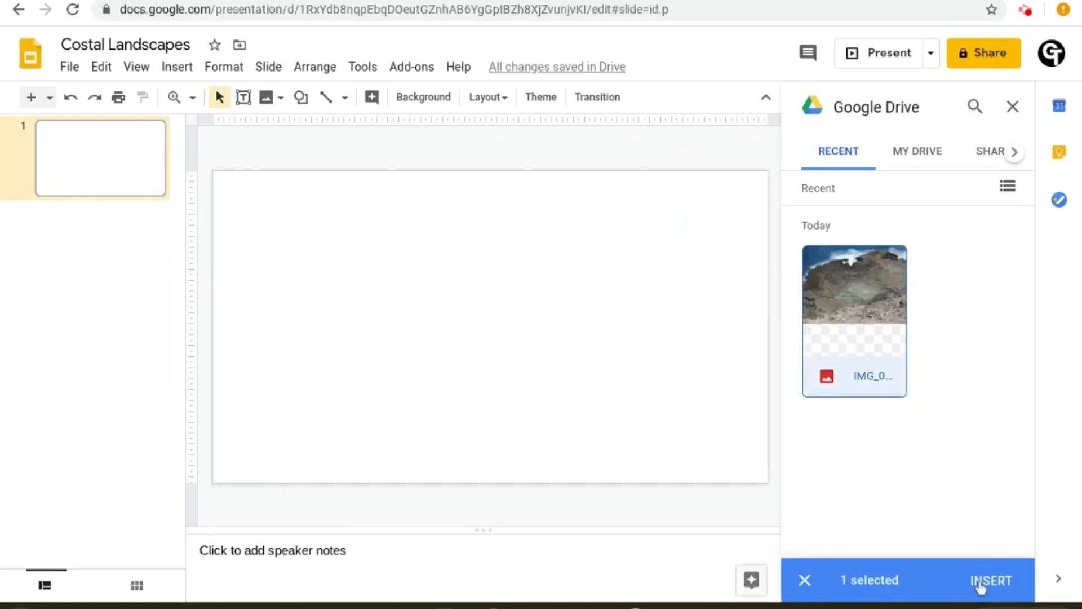
left_click(992, 595)
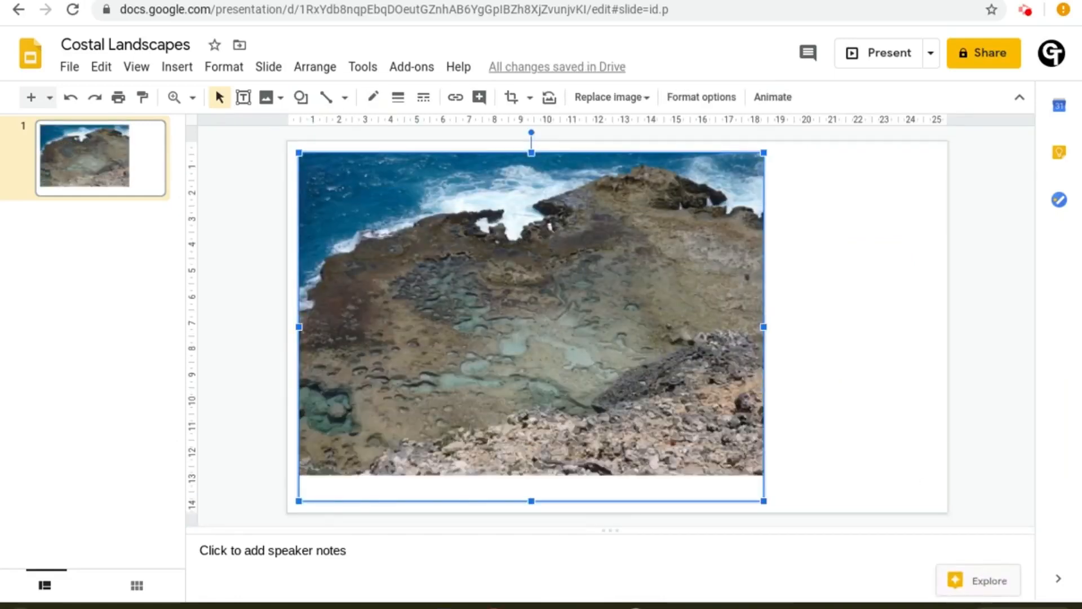
Step: Reopen the Insert image options to insert by URL
left_click(264, 97)
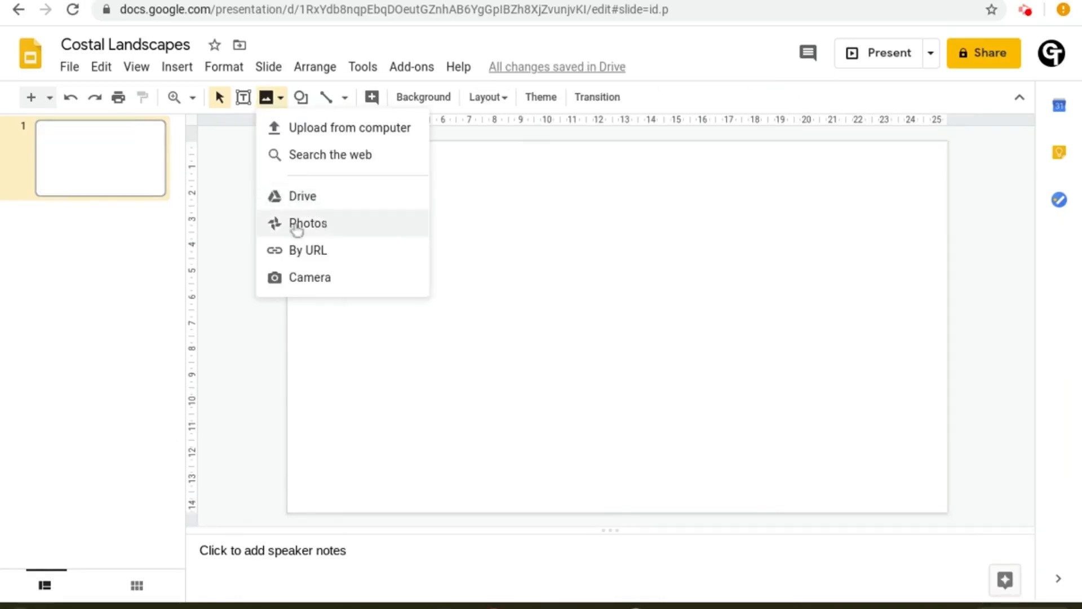
mouse_move(312, 231)
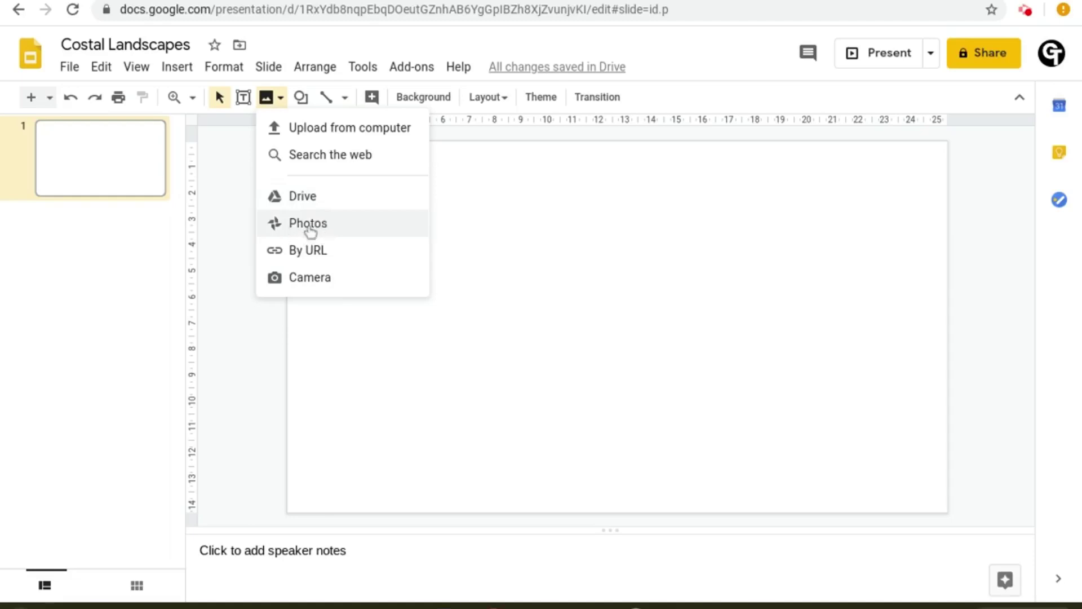
mouse_move(301, 235)
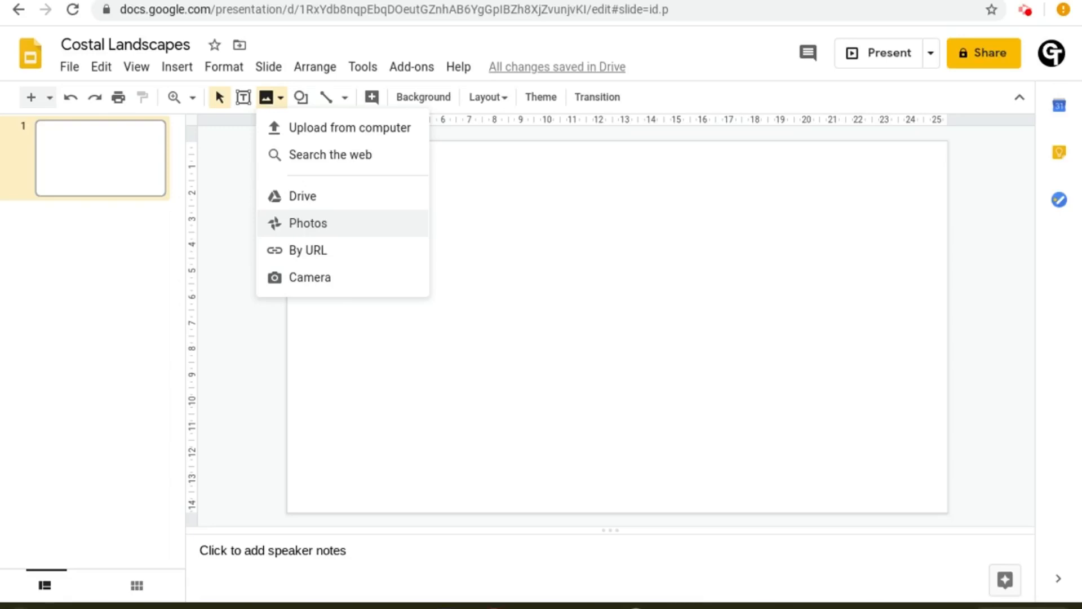
mouse_move(306, 254)
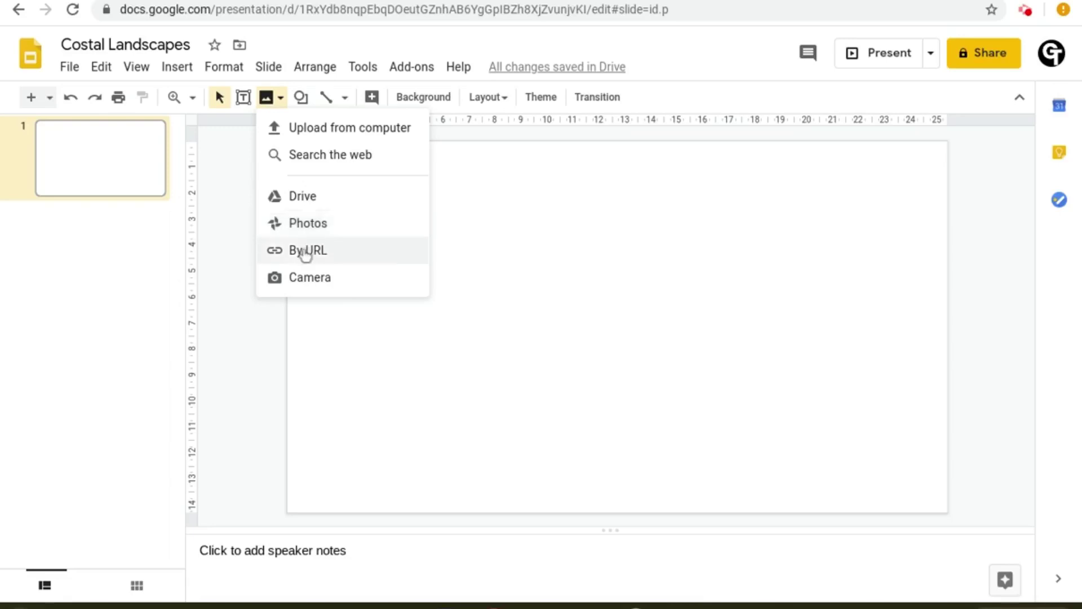
mouse_move(311, 263)
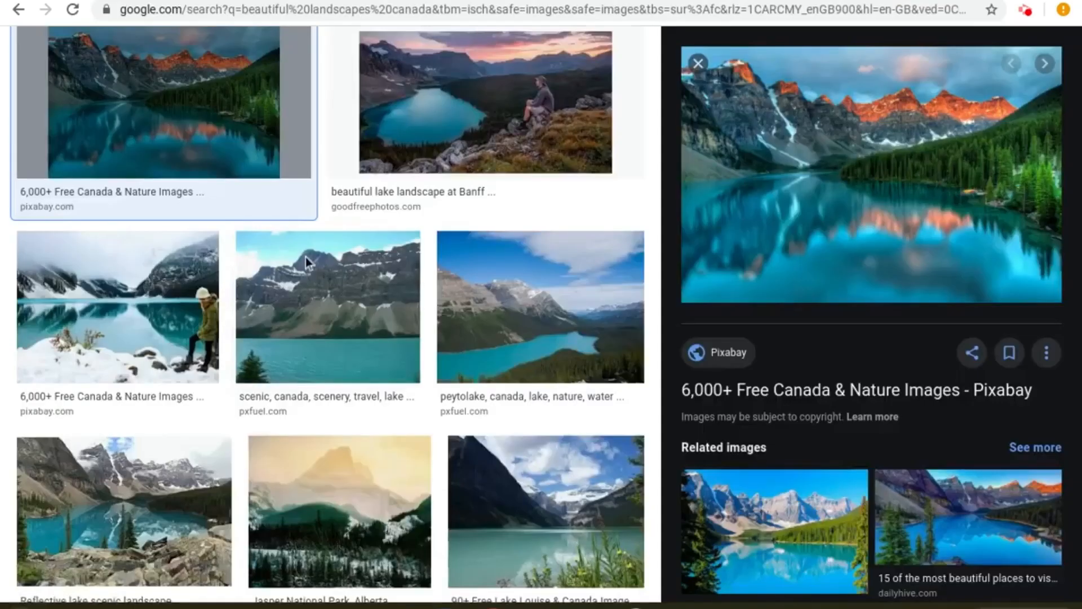
mouse_move(659, 317)
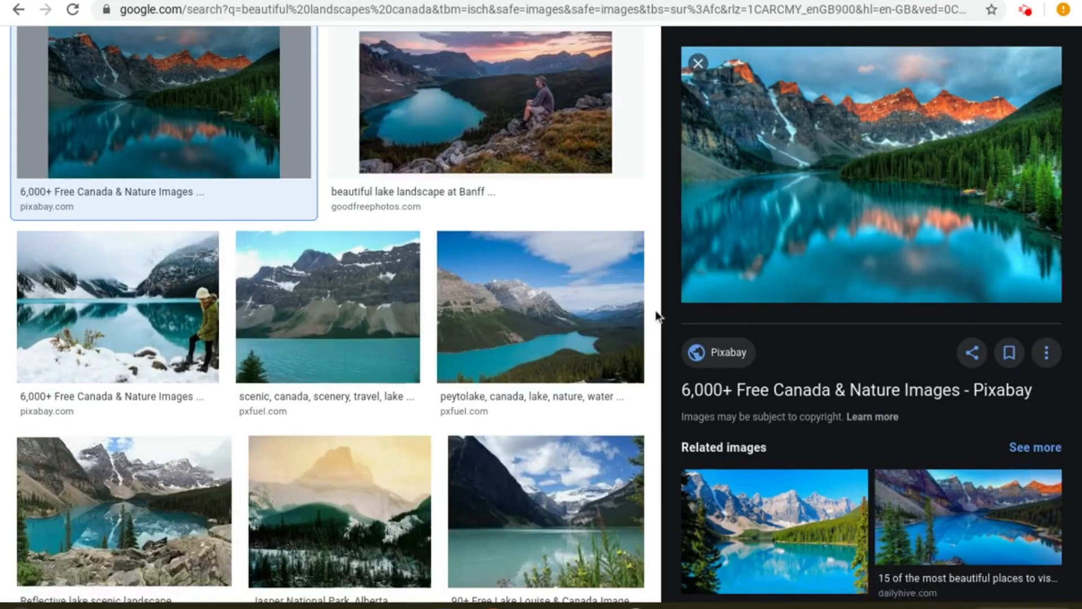
Step: Copy the image address of the mountain lake photo with reflected peaks
right_click(793, 195)
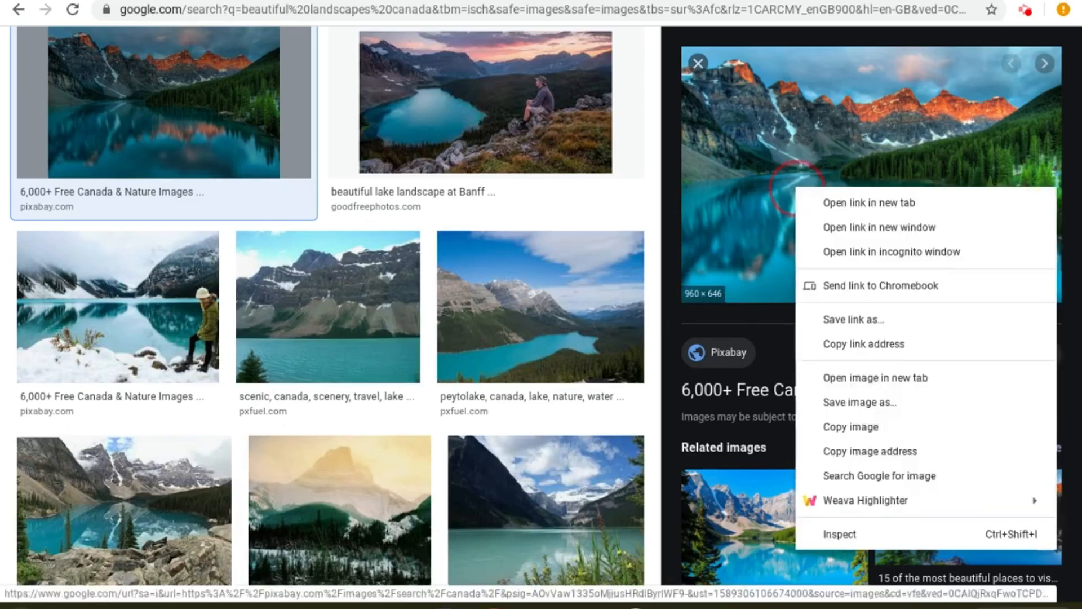
mouse_move(864, 459)
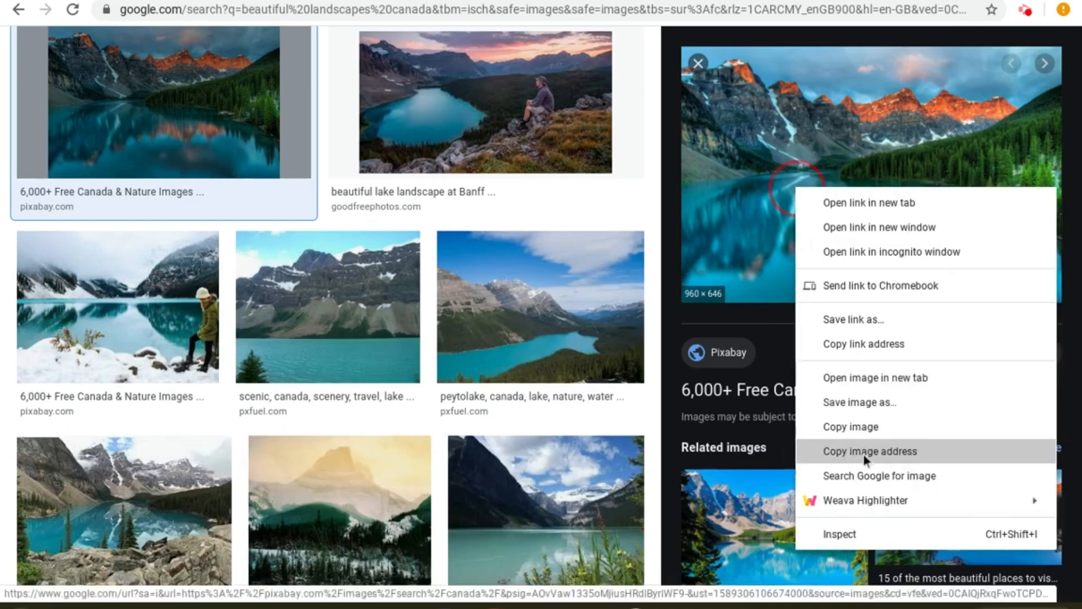
left_click(870, 451)
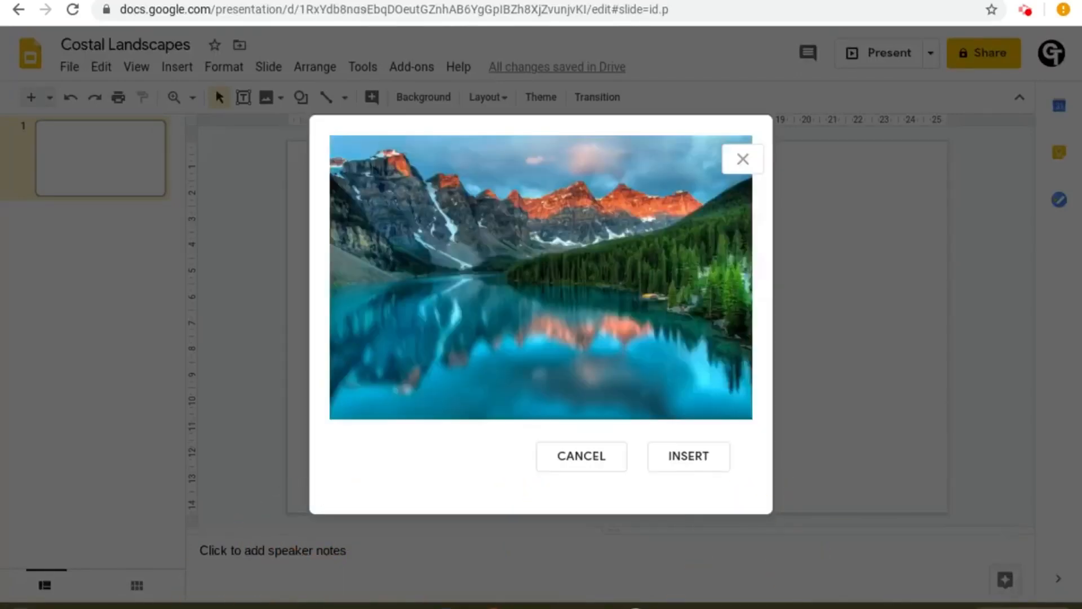
mouse_move(538, 313)
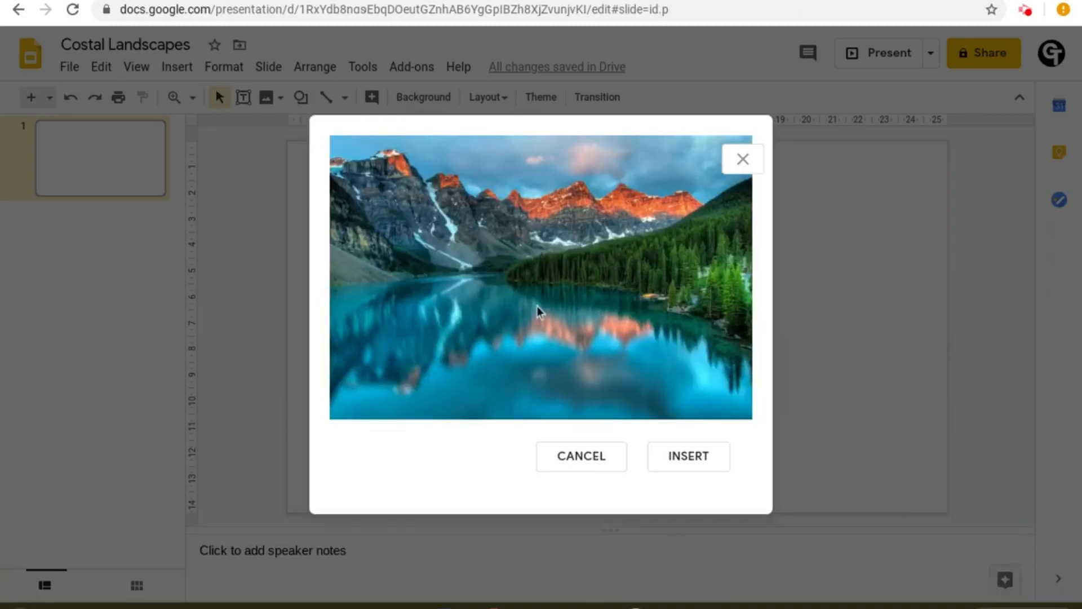
mouse_move(648, 391)
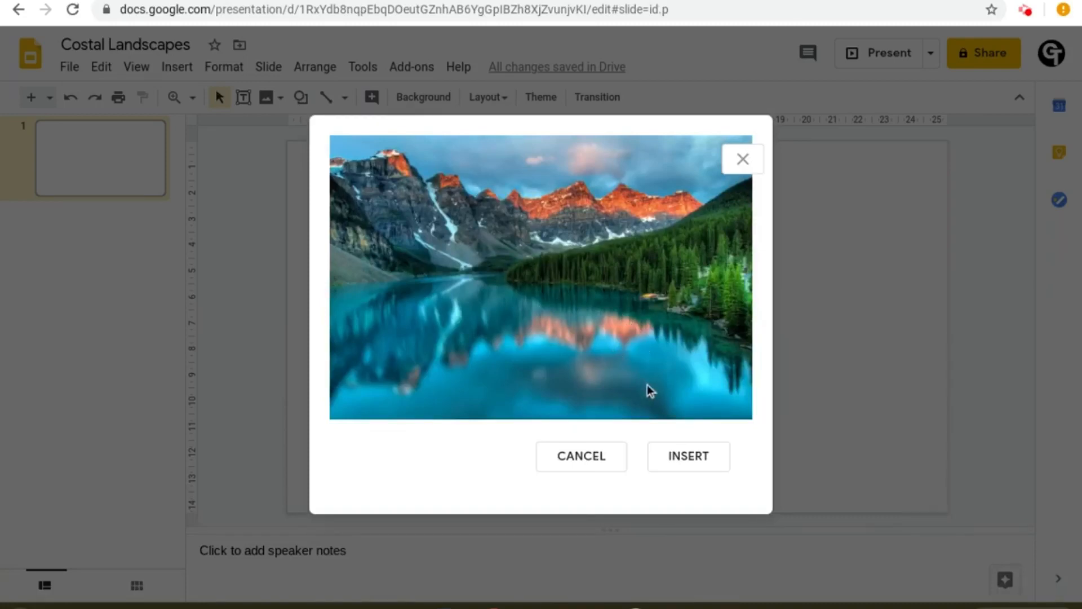